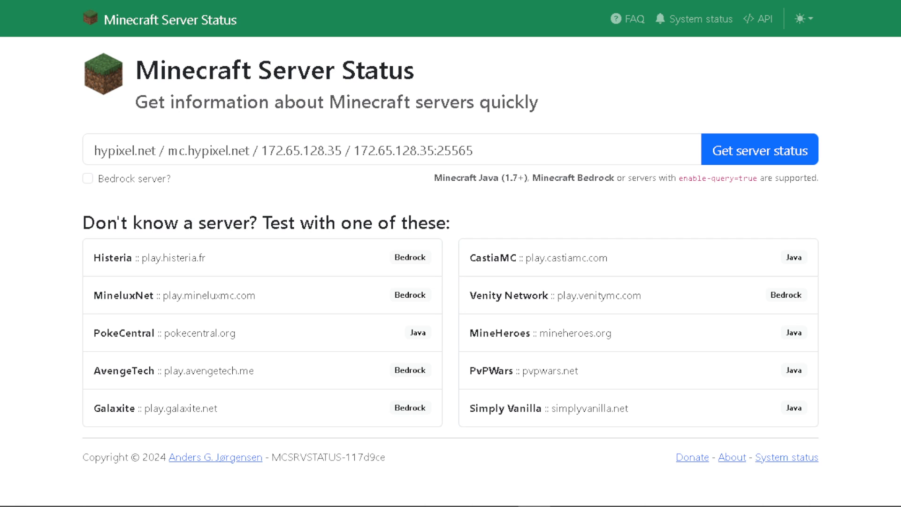
mouse_move(360, 211)
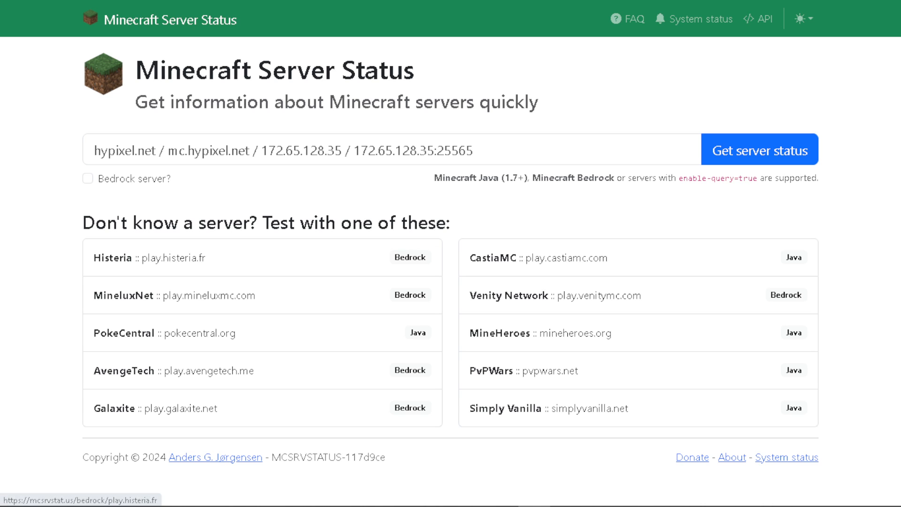
mouse_move(373, 253)
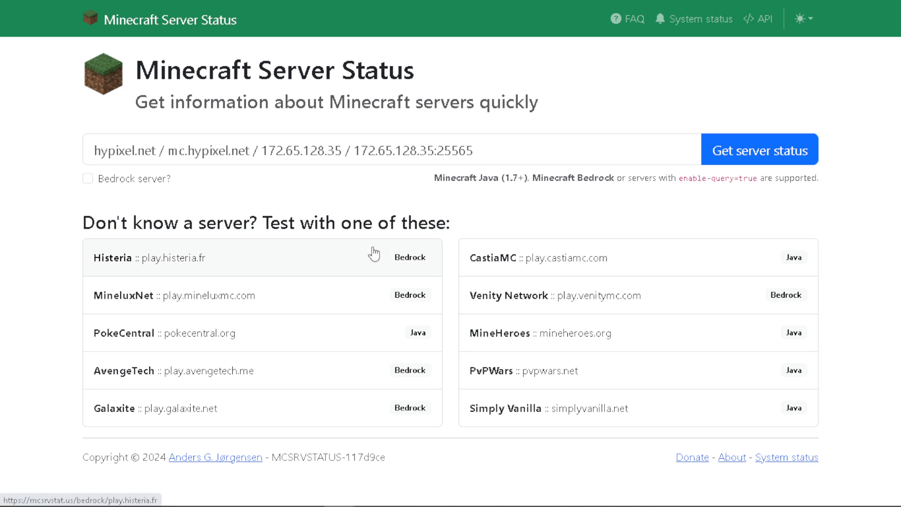
mouse_move(383, 231)
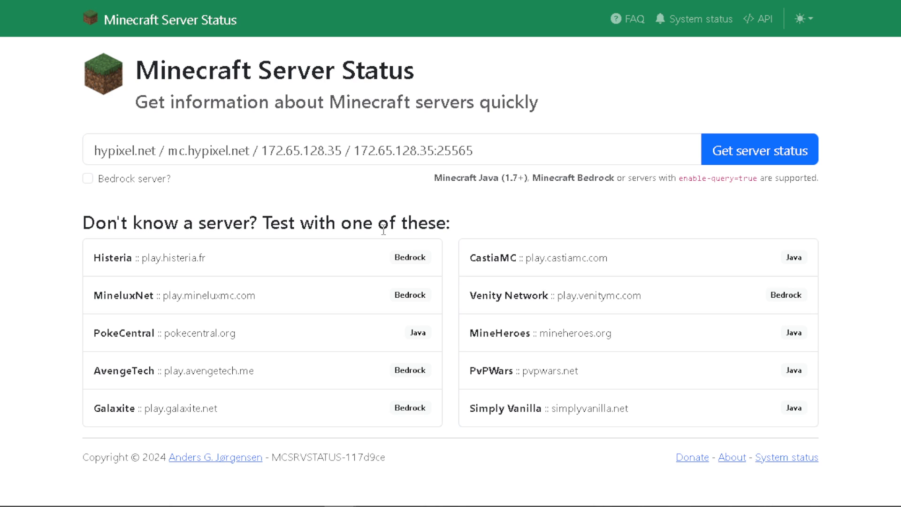
mouse_move(331, 263)
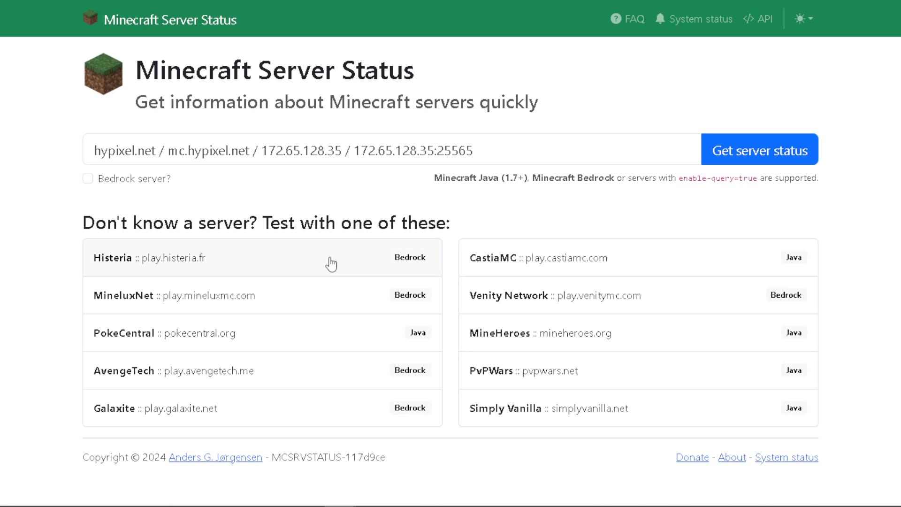
mouse_move(325, 271)
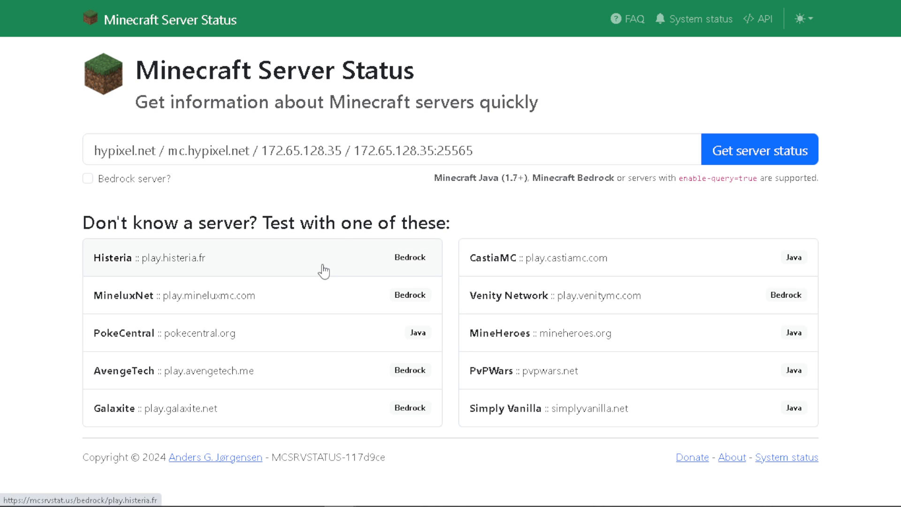
mouse_move(311, 241)
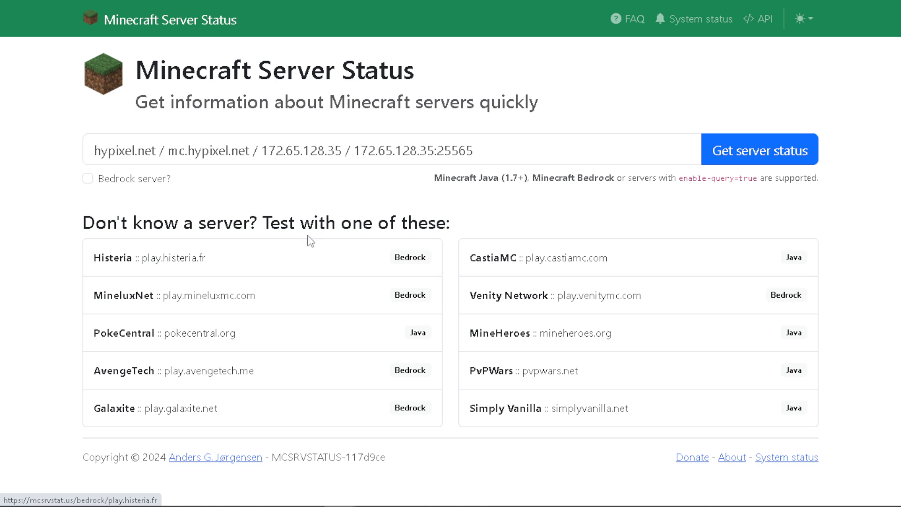
mouse_move(414, 183)
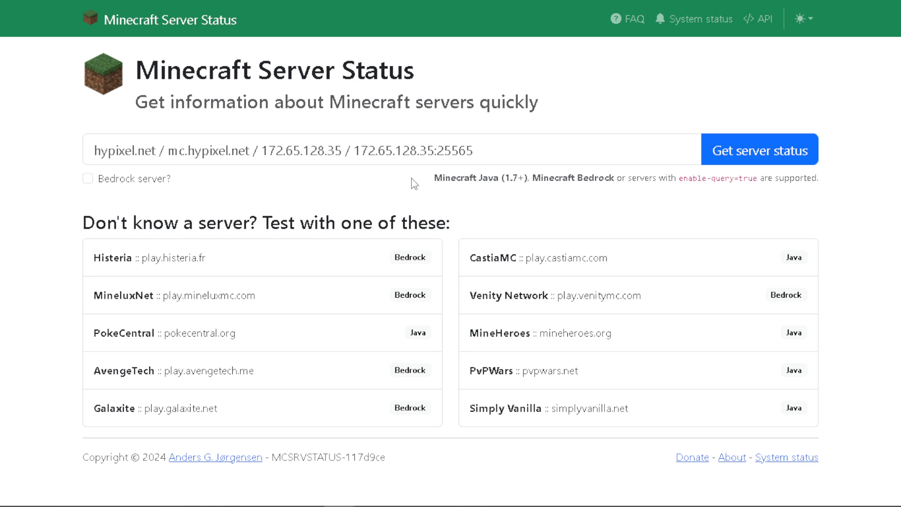
mouse_move(4, 193)
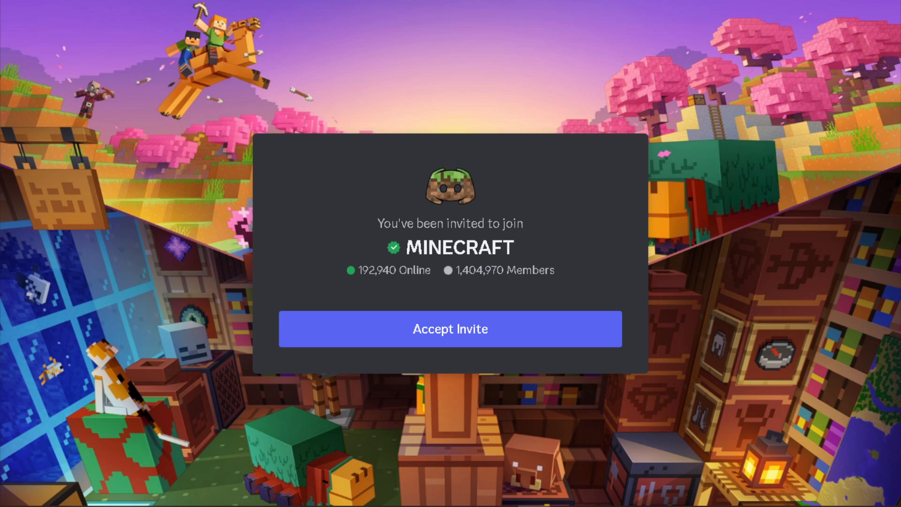
mouse_move(296, 293)
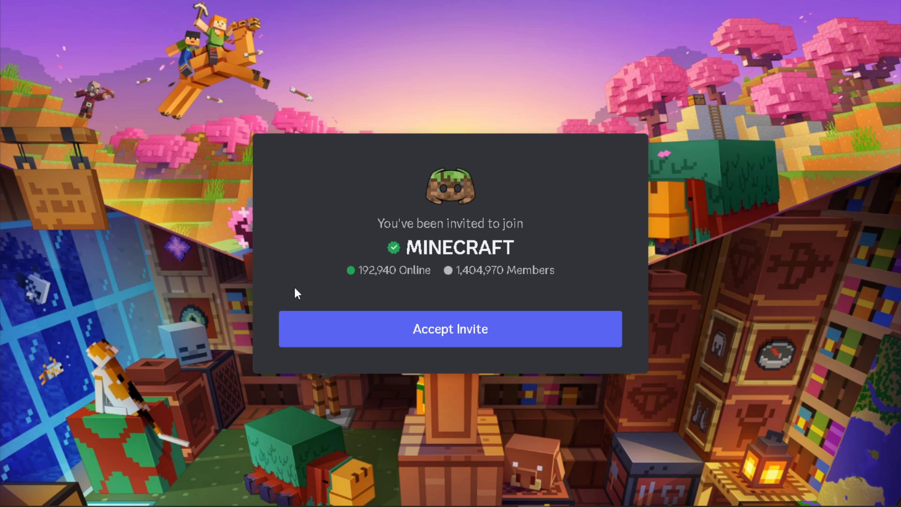
mouse_move(362, 242)
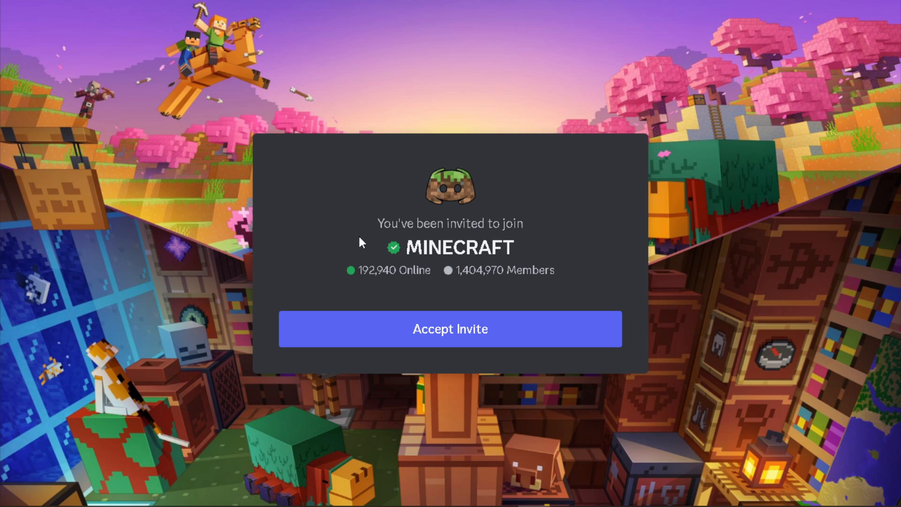
mouse_move(736, 270)
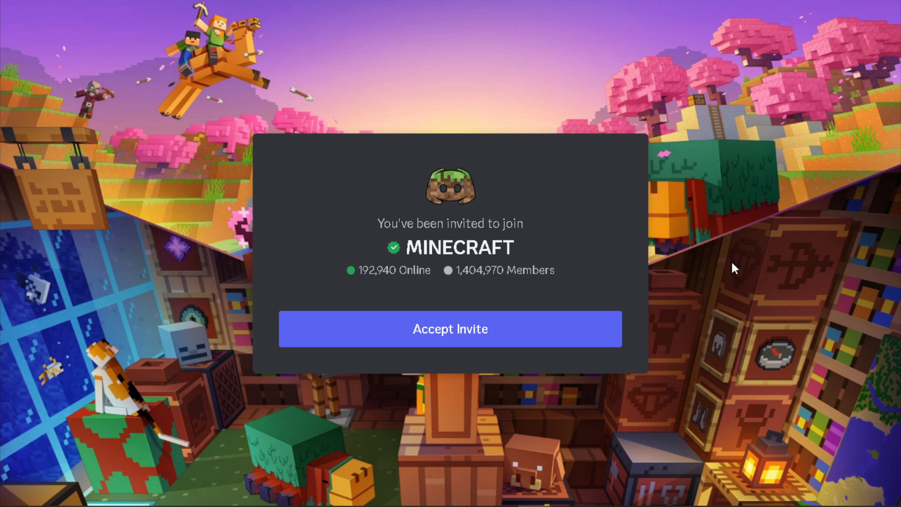
Select Minecraft as the game title and enter 'How to Fix Outdated Client Issue on Minecraft' as the request.
click(450, 329)
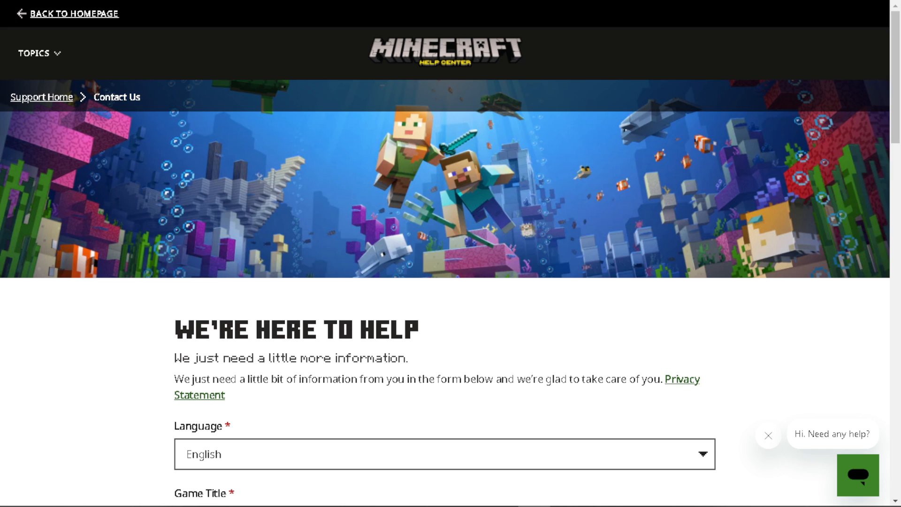
scroll(down, 3)
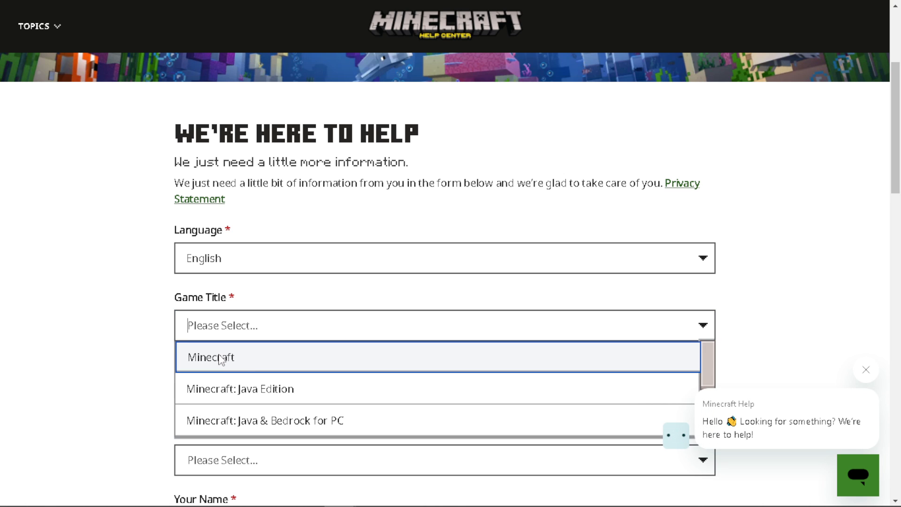
mouse_move(224, 368)
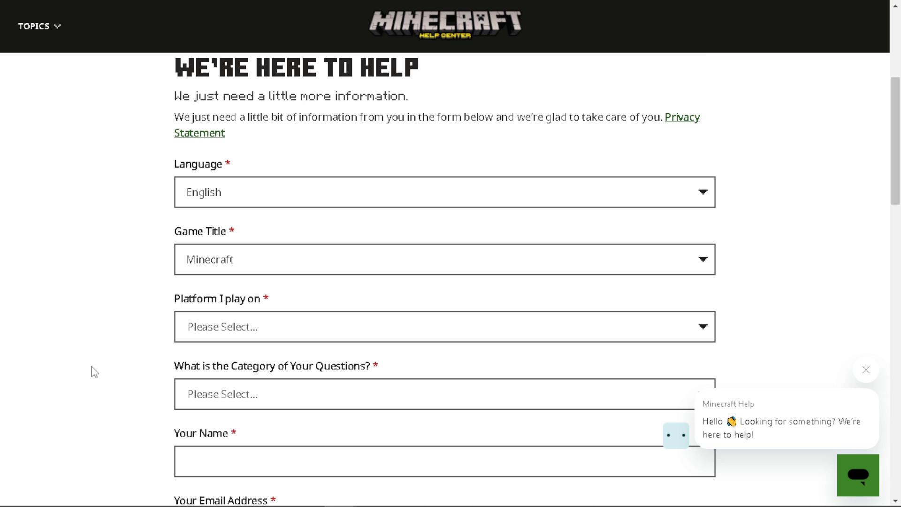
scroll(down, 3)
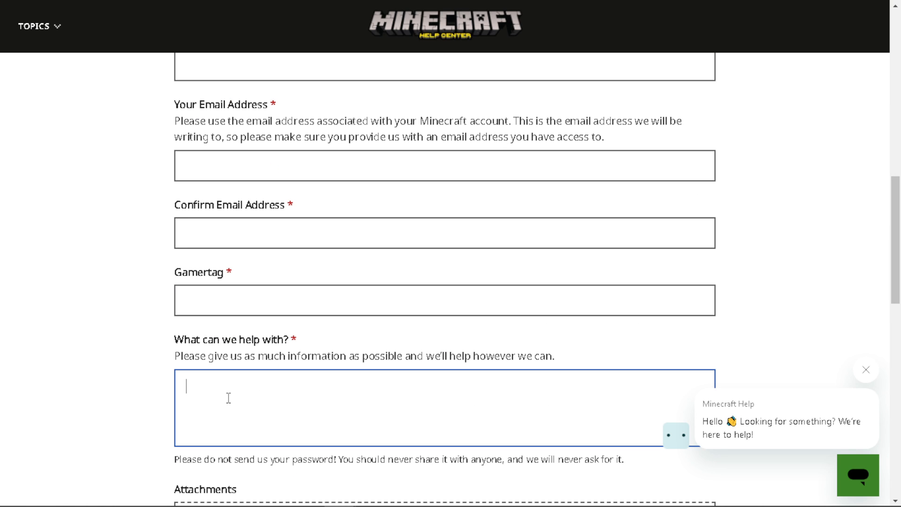
text(How to Fix Outdated Client Issue on Minecraft)
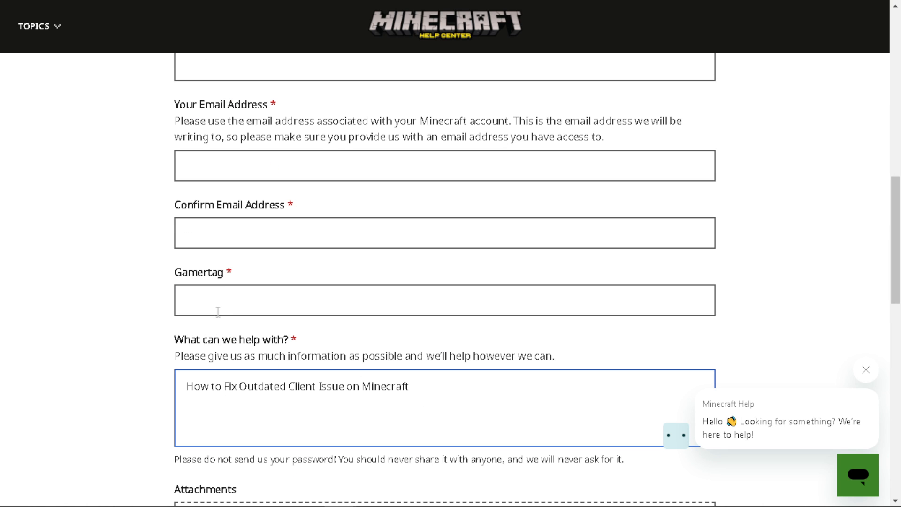
Enter the gamertag 'AndyGuide' and return to the top of the form.
text(A)
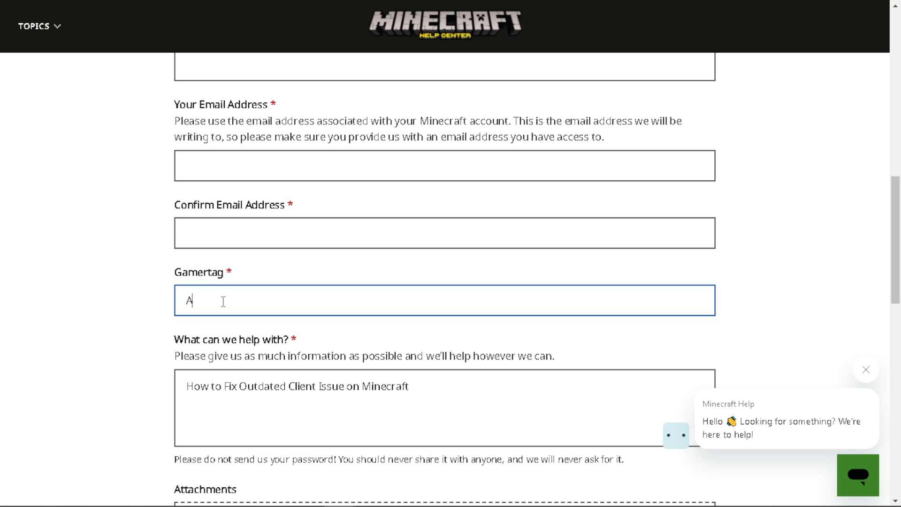
text(ndyGu)
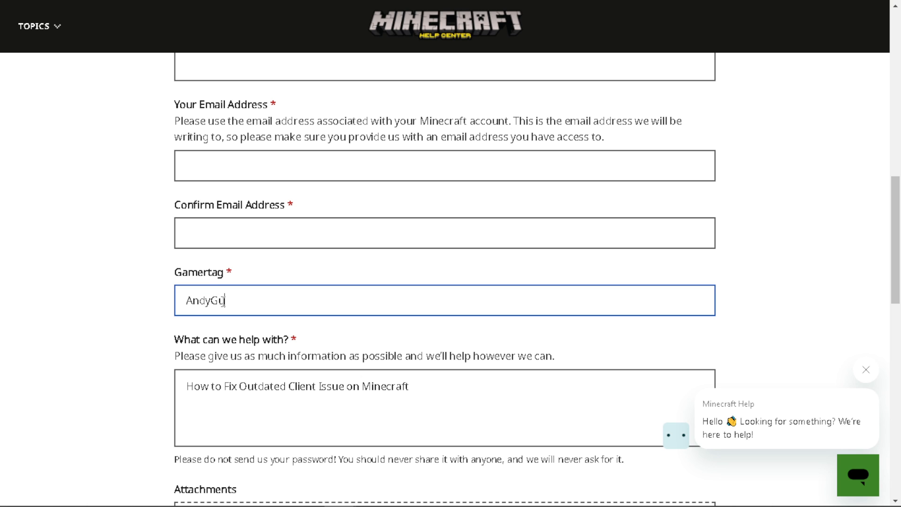
text(ide)
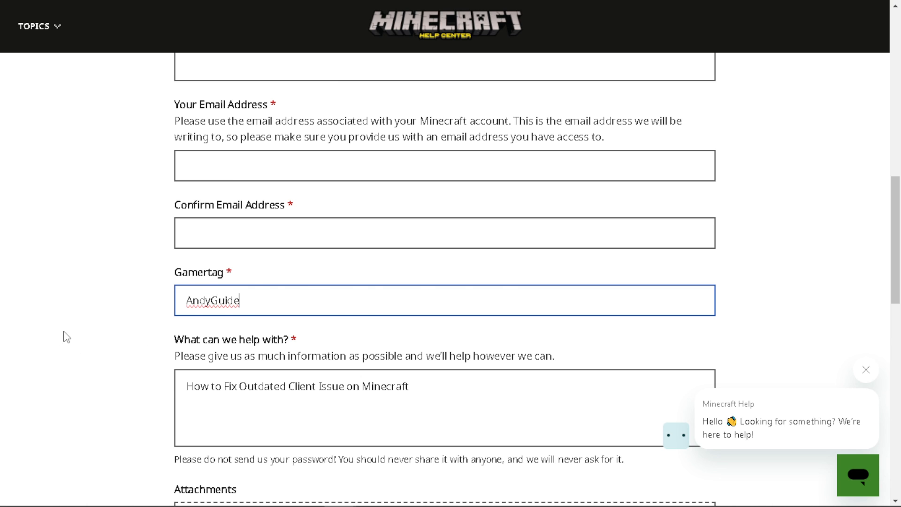
scroll(up, 3)
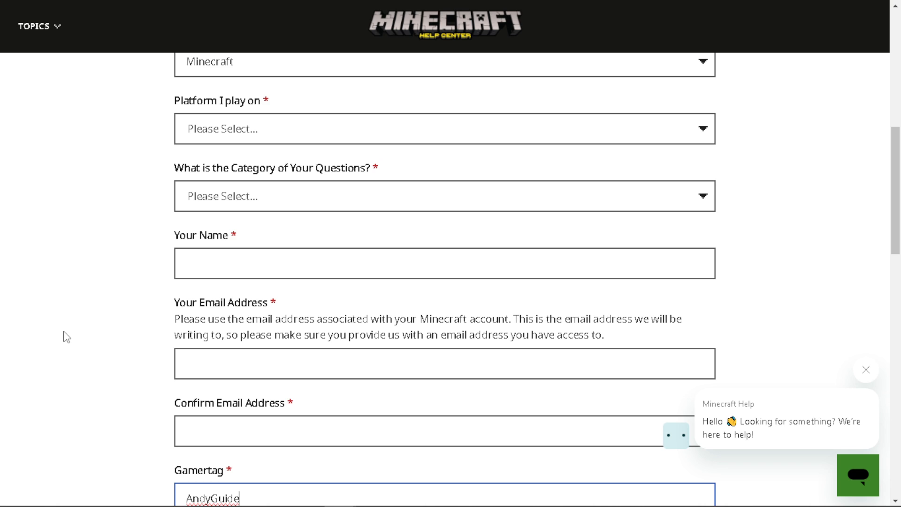
scroll(up, 3)
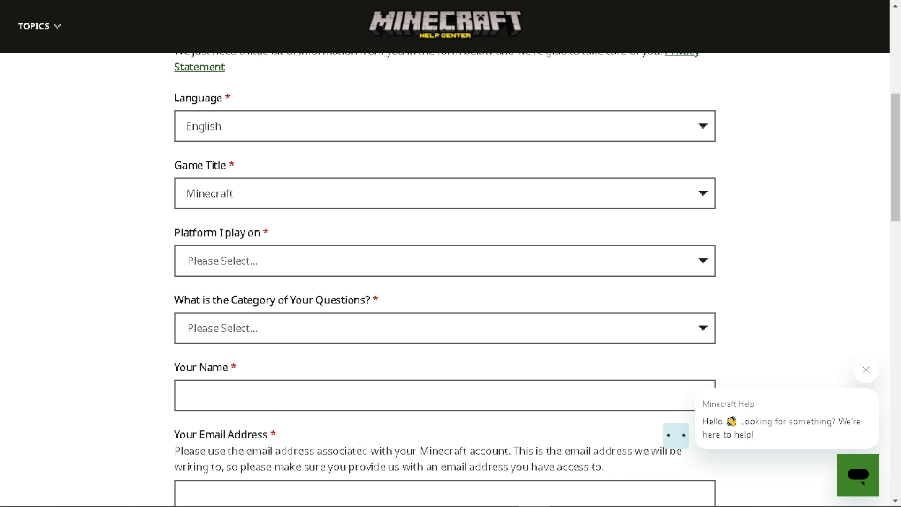
scroll(up, 3)
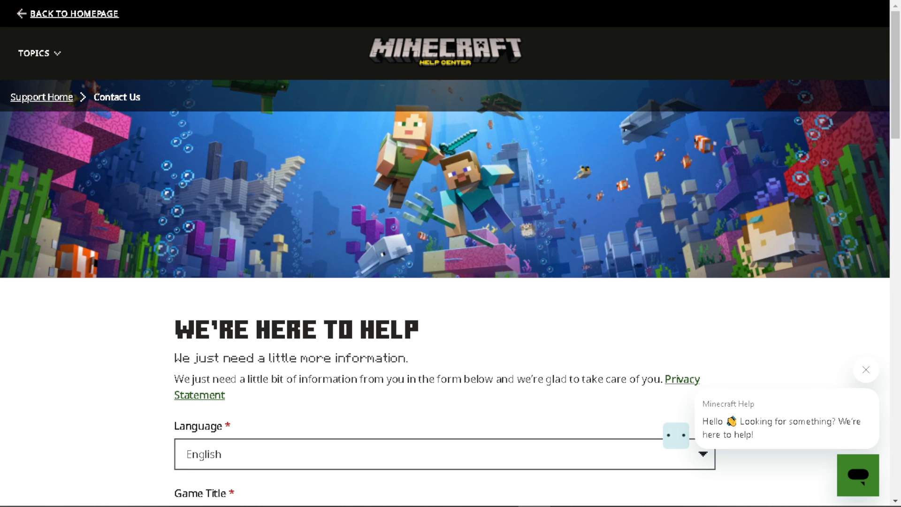